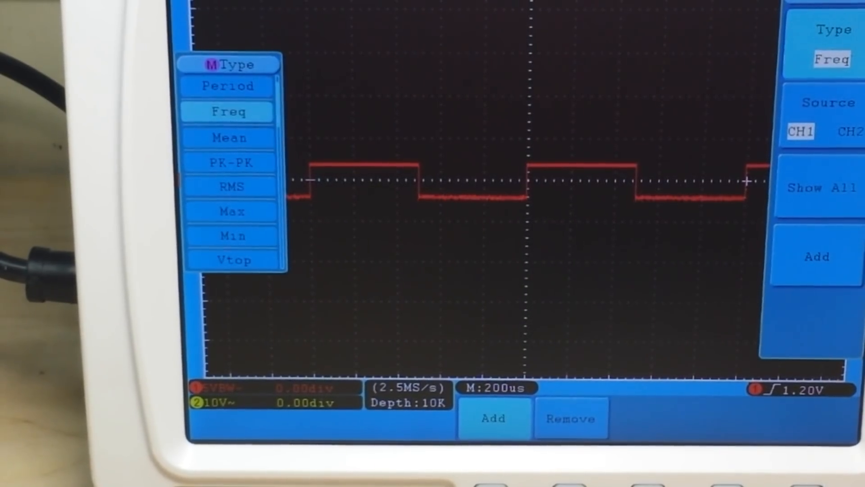
Step: Add the CH1 Freq measurement, showing the square wave's ~1 kHz readout
{"action": "left_click", "coordinate": [493, 417]}
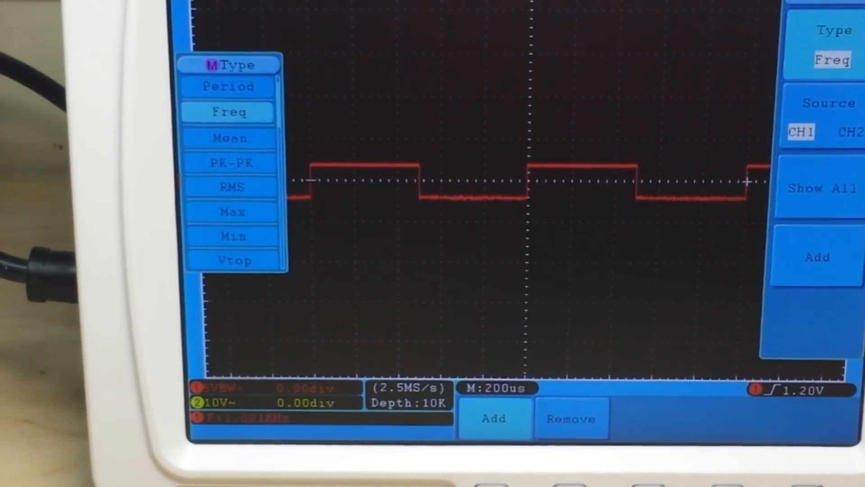